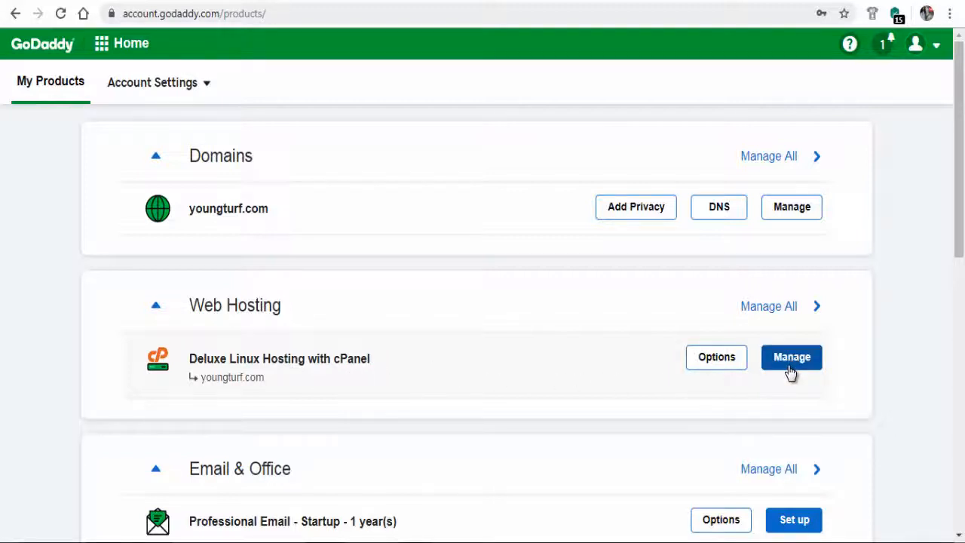
Step: Enter the hosting plan's management and launch its cPanel Admin dashboard
{"action": "left_click", "coordinate": [791, 356]}
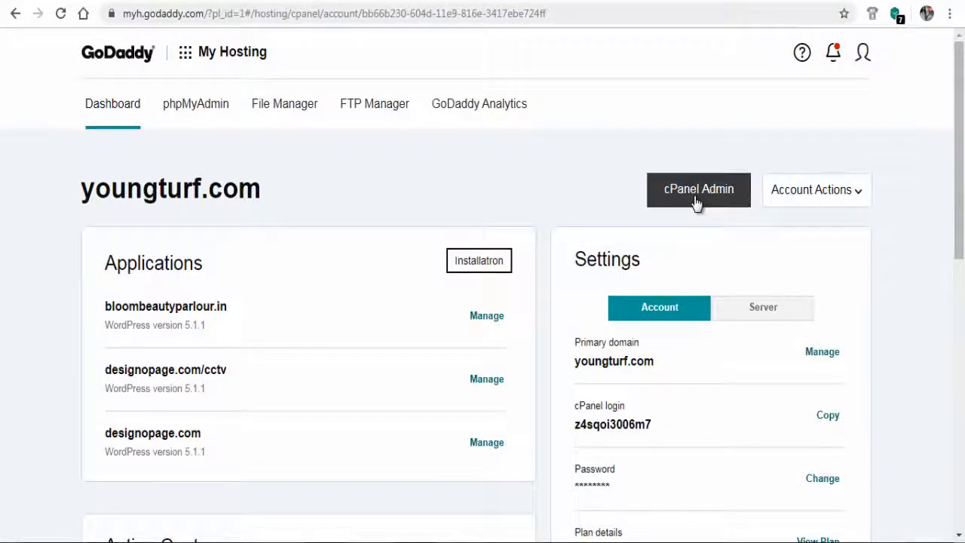
{"action": "left_click", "coordinate": [696, 190]}
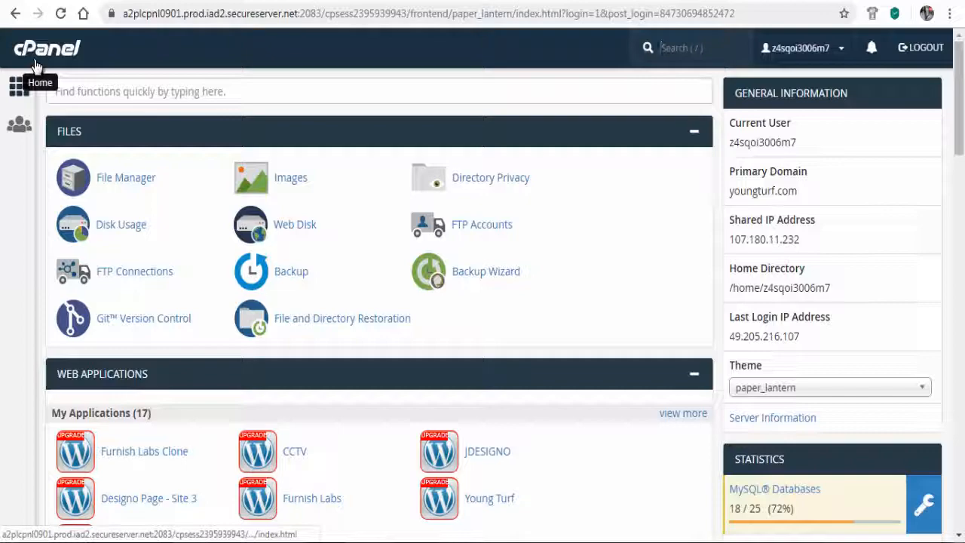
Step: Reach the Email section and bring up the Email Accounts manager
{"action": "scroll", "scroll_direction": "down", "scroll_amount": 3}
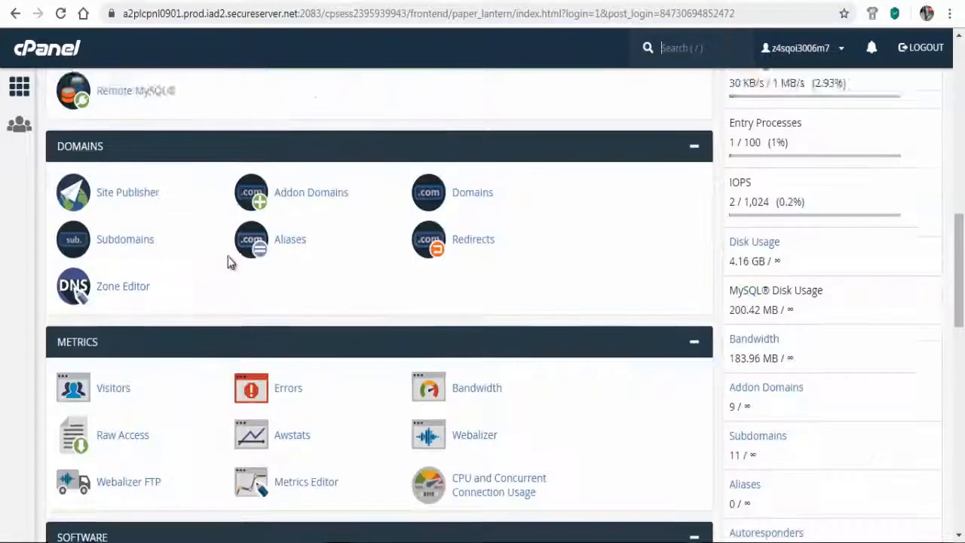
{"action": "scroll", "scroll_direction": "down", "scroll_amount": 3}
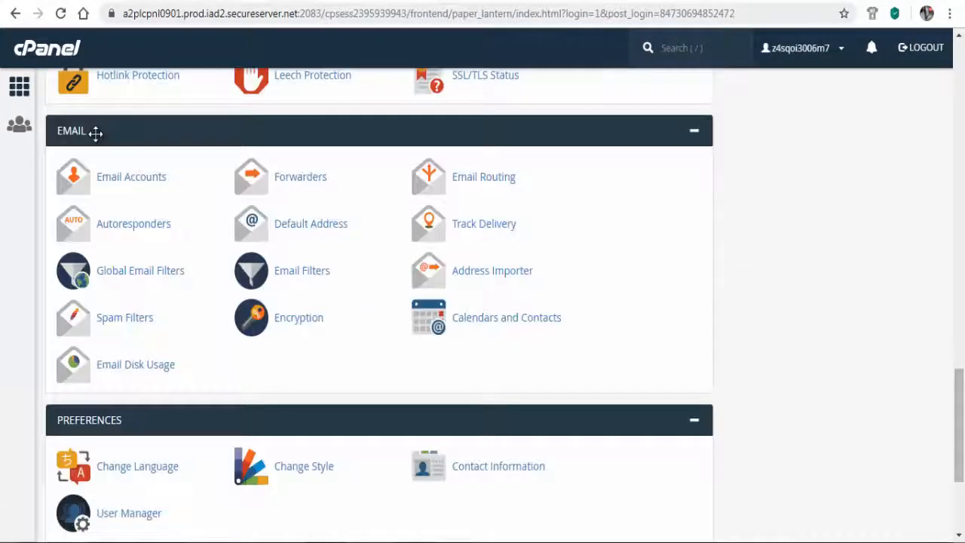
{"action": "left_click", "coordinate": [131, 176]}
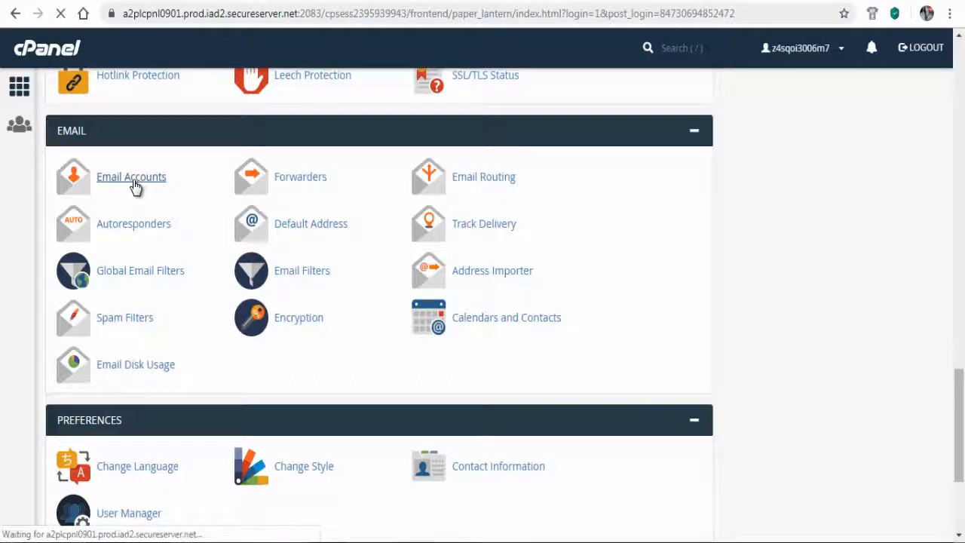
{"action": "left_click", "coordinate": [131, 176]}
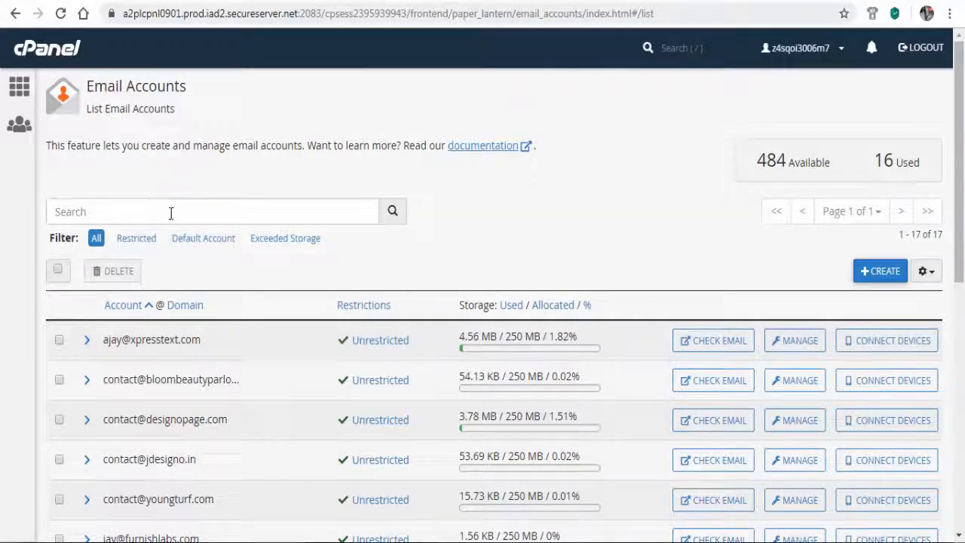
Step: Review the existing mailboxes and start the Create an Email Account form
{"action": "scroll", "scroll_direction": "down", "scroll_amount": 3}
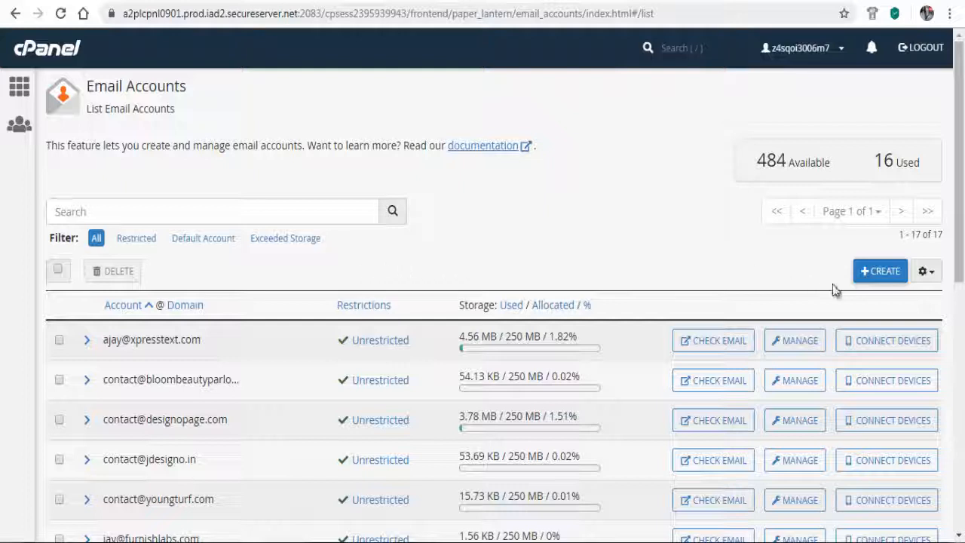
{"action": "mouse_move", "coordinate": [880, 271]}
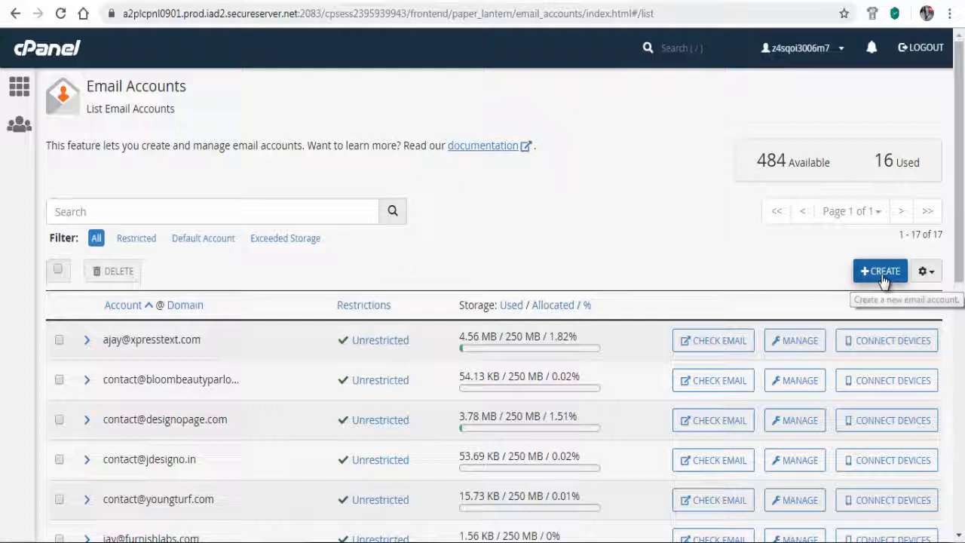
{"action": "left_click", "coordinate": [880, 271]}
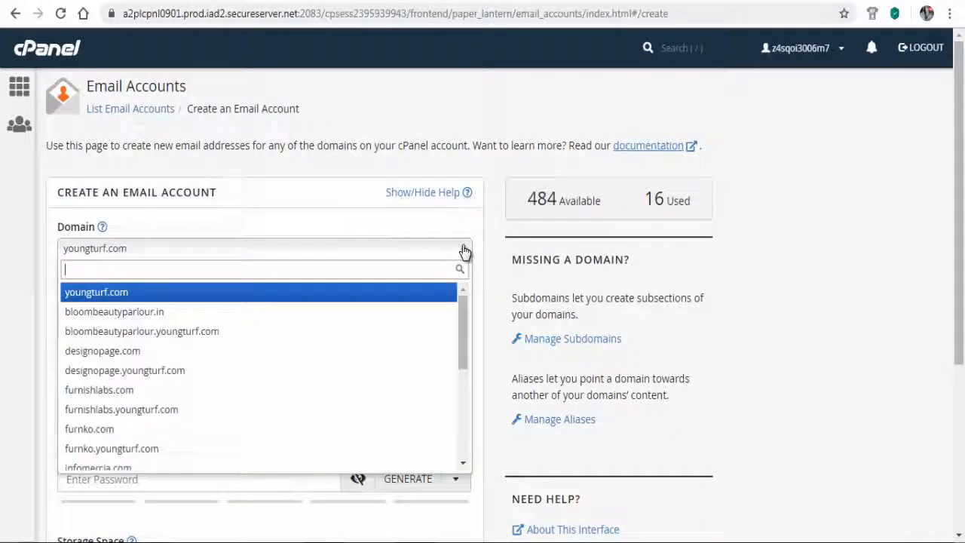
{"action": "mouse_move", "coordinate": [214, 380]}
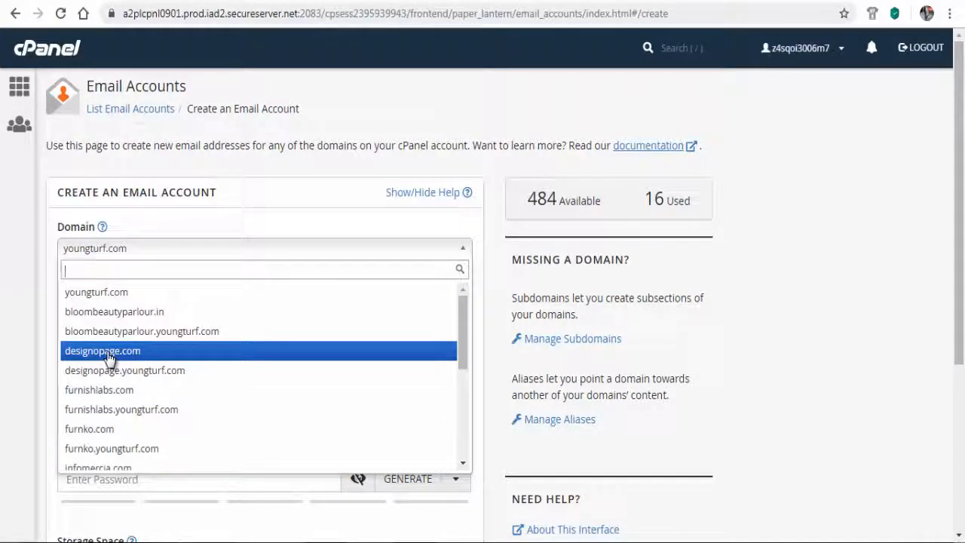
Step: Set up mailbox 'Sara' on designopage.com with a generated strong password
{"action": "left_click", "coordinate": [103, 349]}
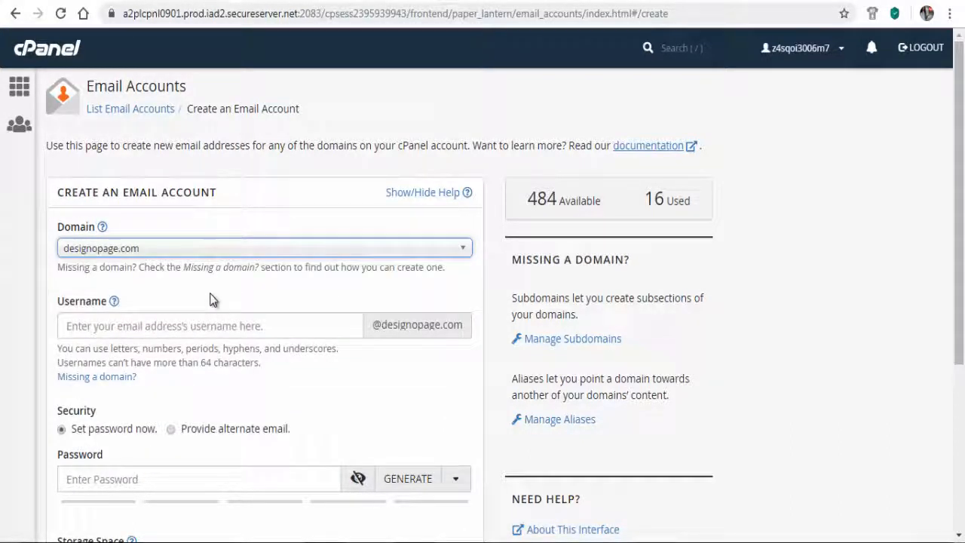
{"action": "type", "text": "Sara"}
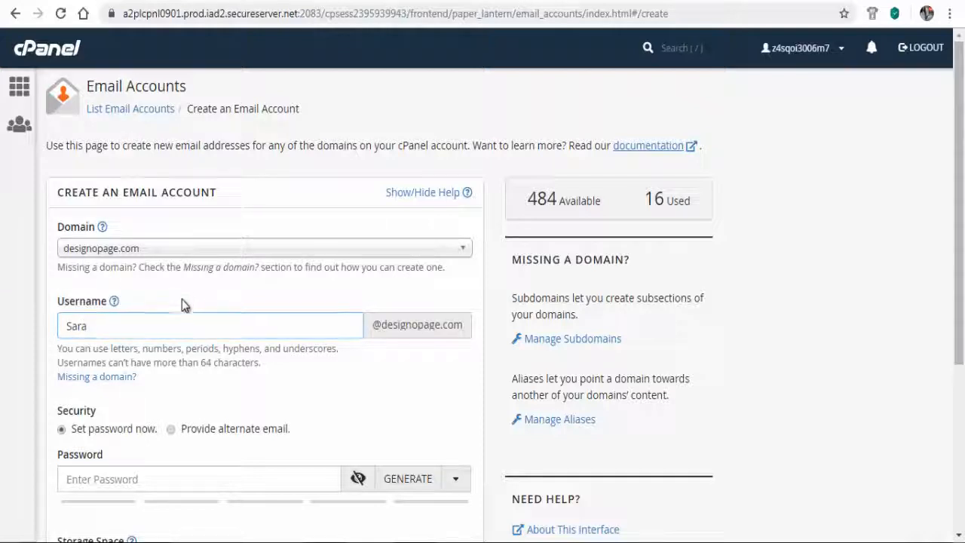
{"action": "left_click", "coordinate": [407, 479]}
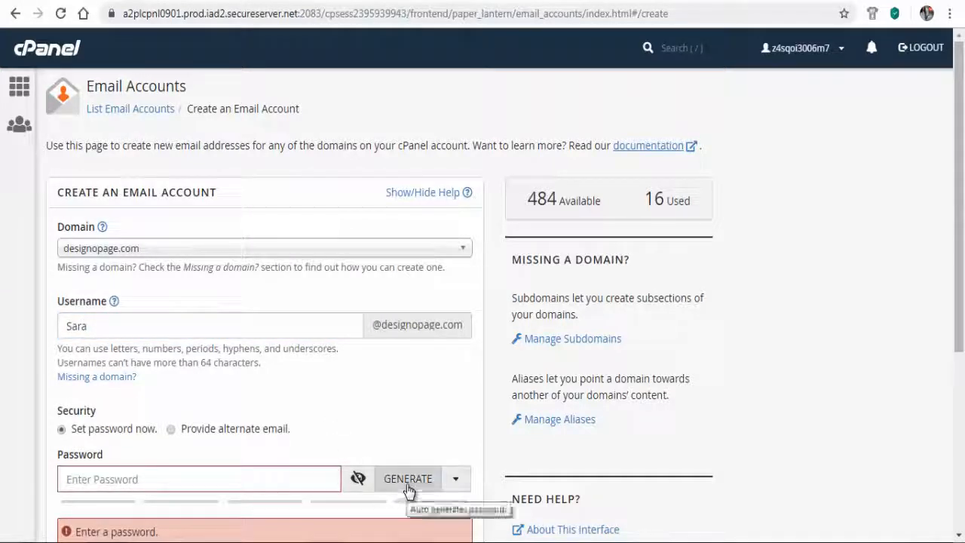
{"action": "left_click", "coordinate": [407, 479]}
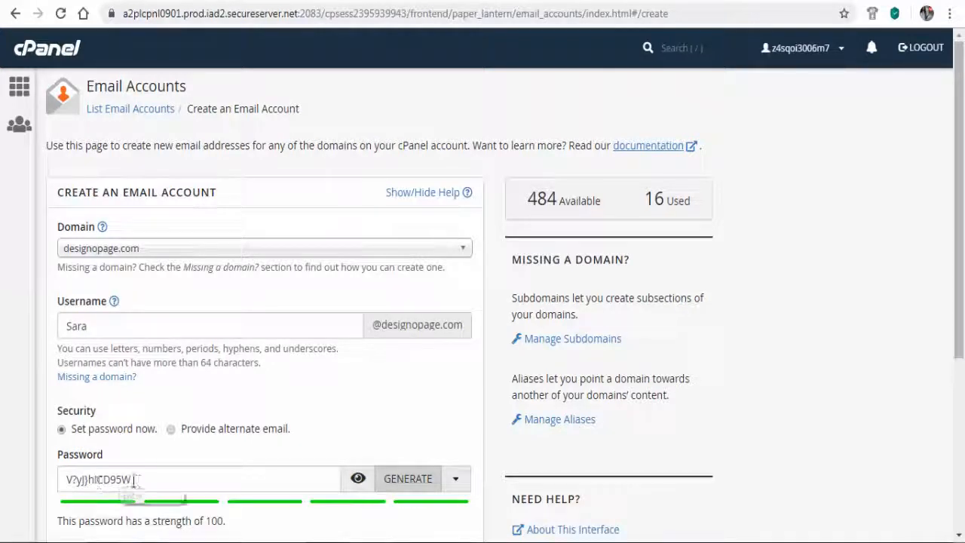
{"action": "triple_click", "coordinate": [199, 480]}
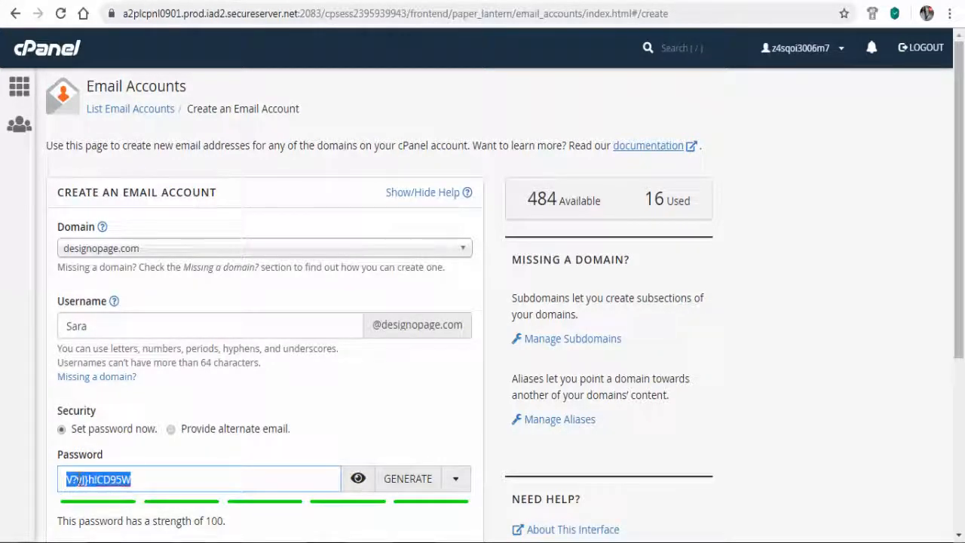
{"action": "mouse_move", "coordinate": [223, 469]}
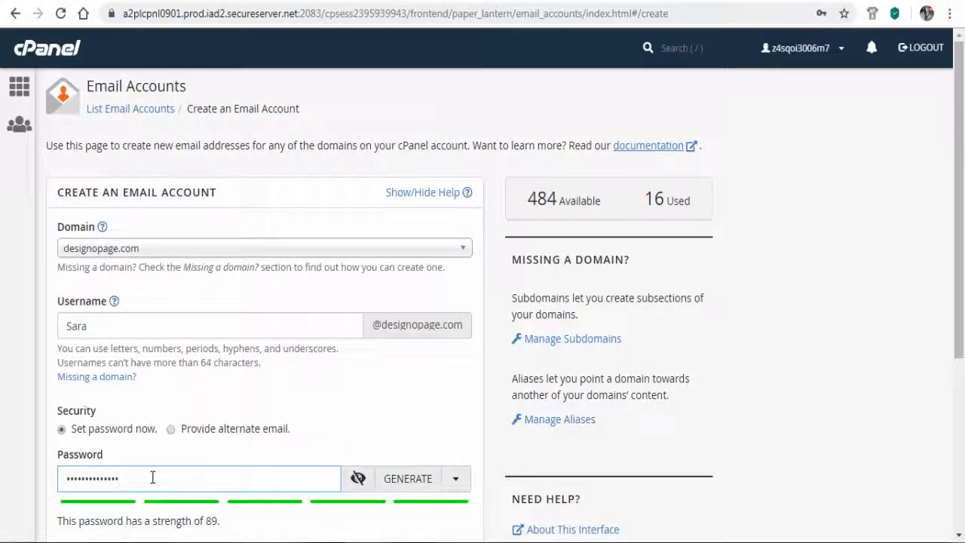
Step: Create the account with 'Stay on this page' checked so the form stays available
{"action": "scroll", "scroll_direction": "down", "scroll_amount": 3}
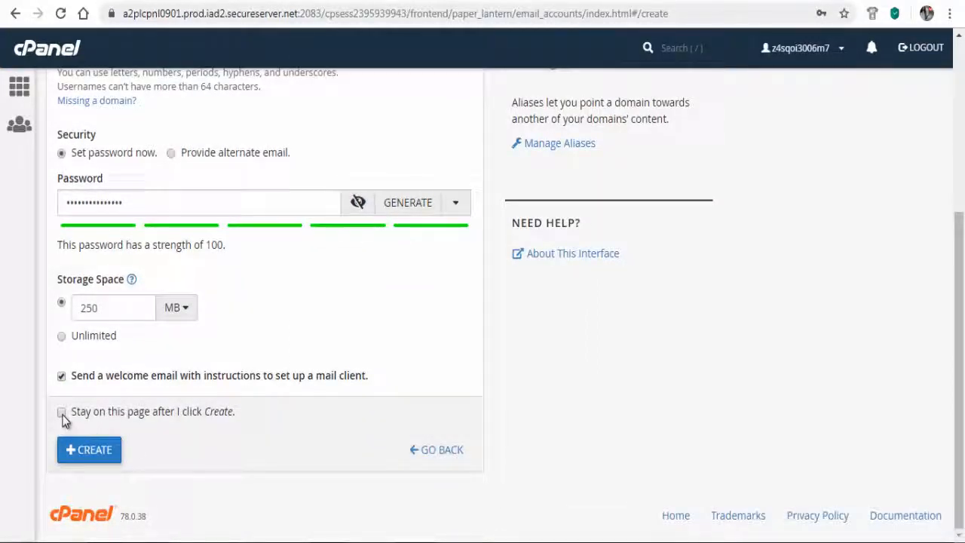
{"action": "left_click", "coordinate": [60, 411]}
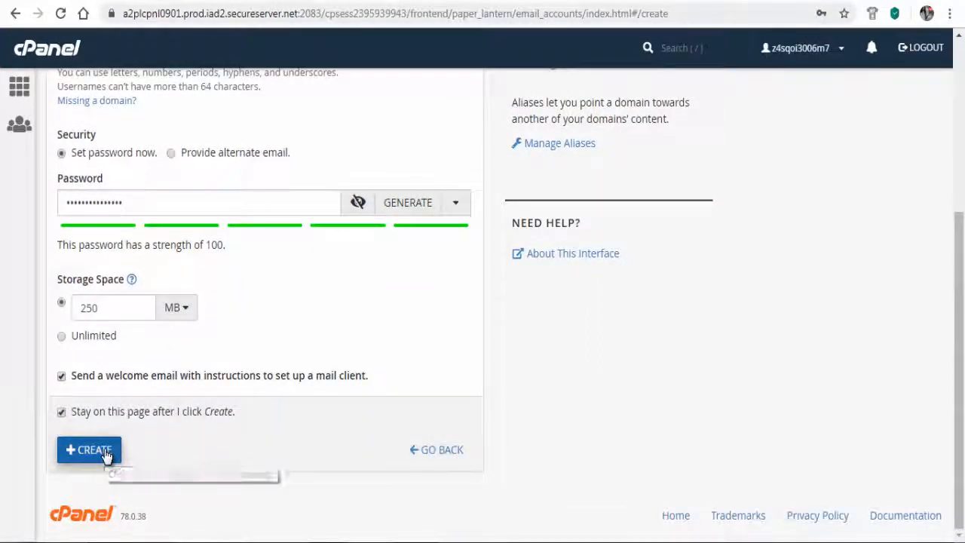
{"action": "left_click", "coordinate": [89, 449]}
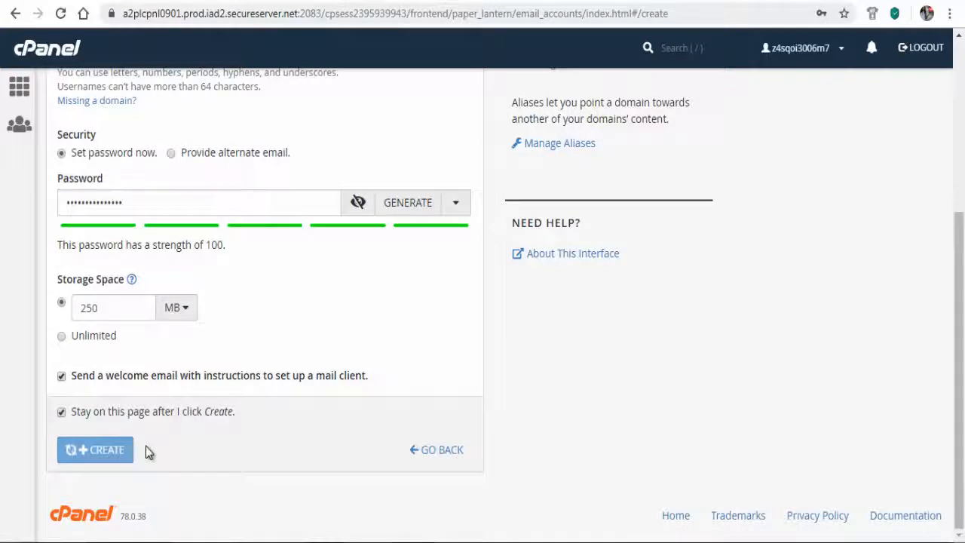
{"action": "left_click", "coordinate": [95, 449]}
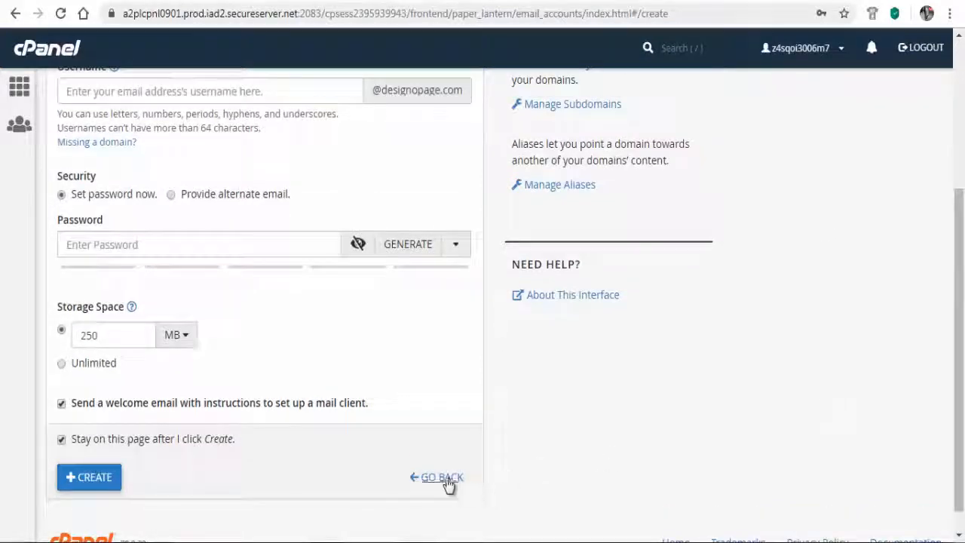
Step: Select the new designopage.com mailbox in the list and manage its settings
{"action": "left_click", "coordinate": [87, 477]}
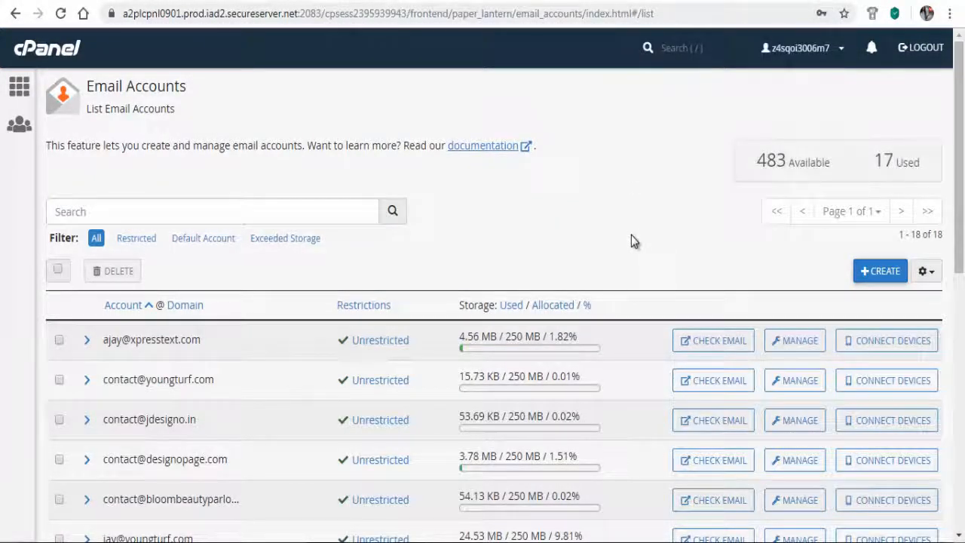
{"action": "scroll", "scroll_direction": "down", "scroll_amount": 3}
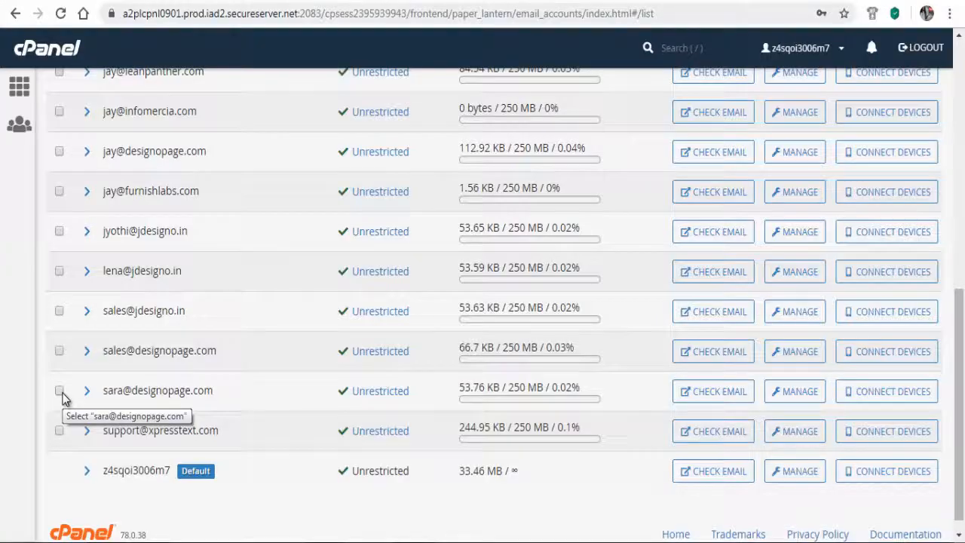
{"action": "left_click", "coordinate": [59, 391]}
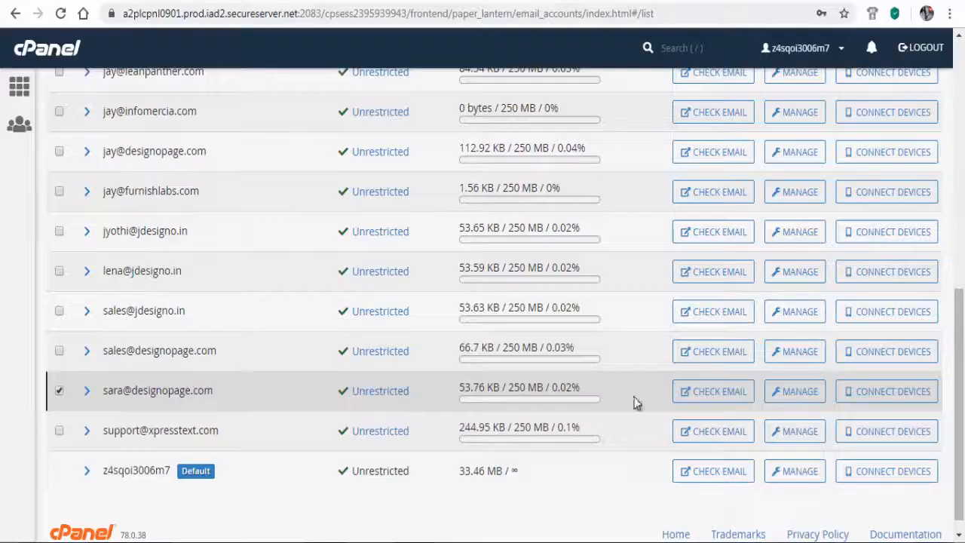
{"action": "mouse_move", "coordinate": [792, 391]}
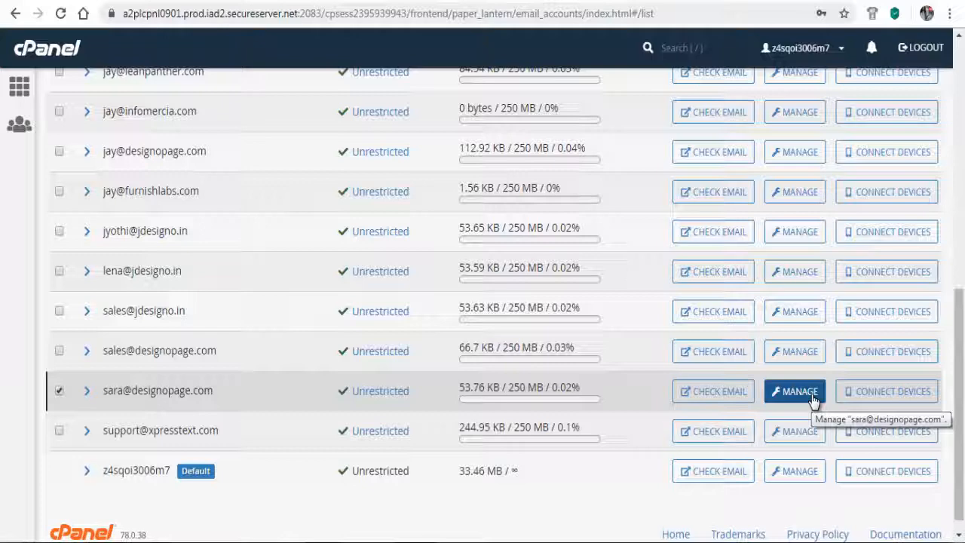
{"action": "left_click", "coordinate": [793, 390]}
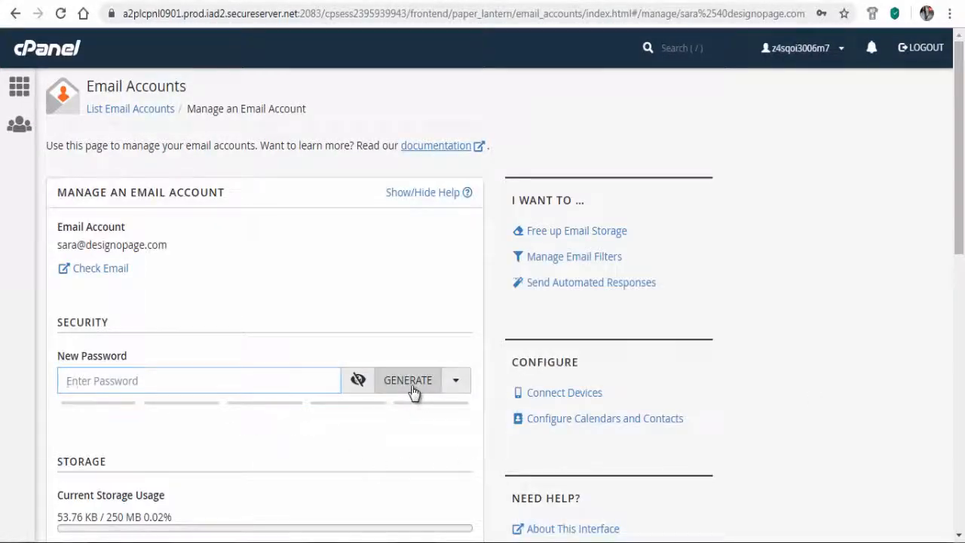
Step: Enter a new password and update the email settings while staying on the page
{"action": "left_click", "coordinate": [407, 380]}
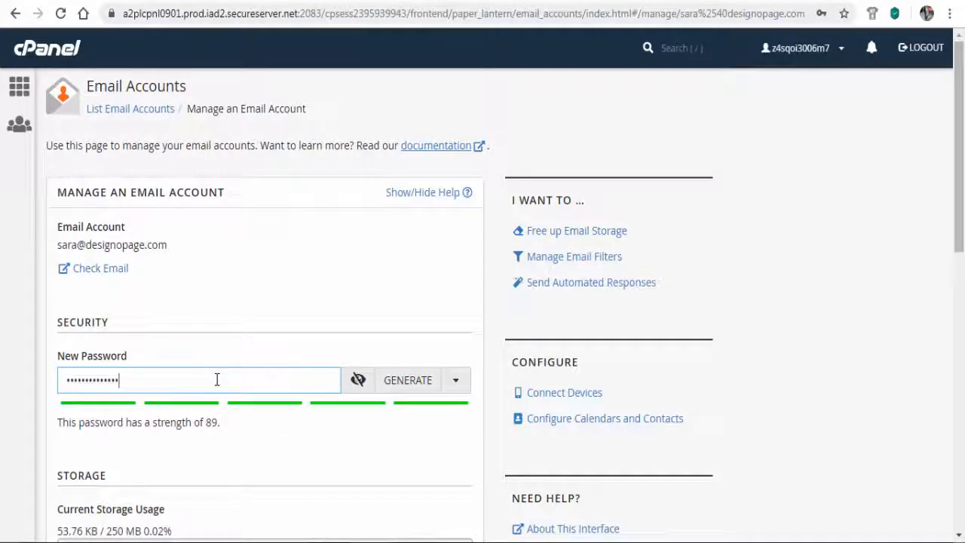
{"action": "scroll", "scroll_direction": "down", "scroll_amount": 3}
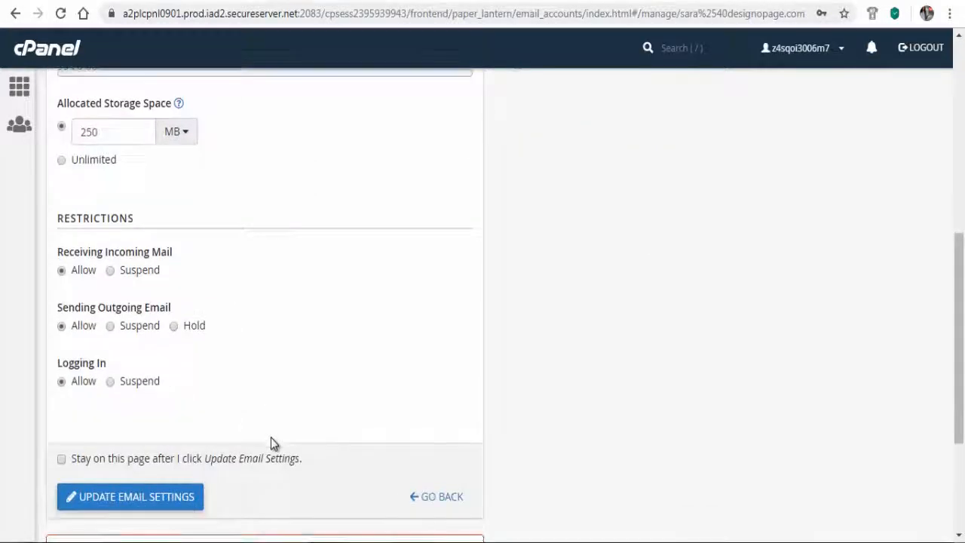
{"action": "left_click", "coordinate": [62, 458]}
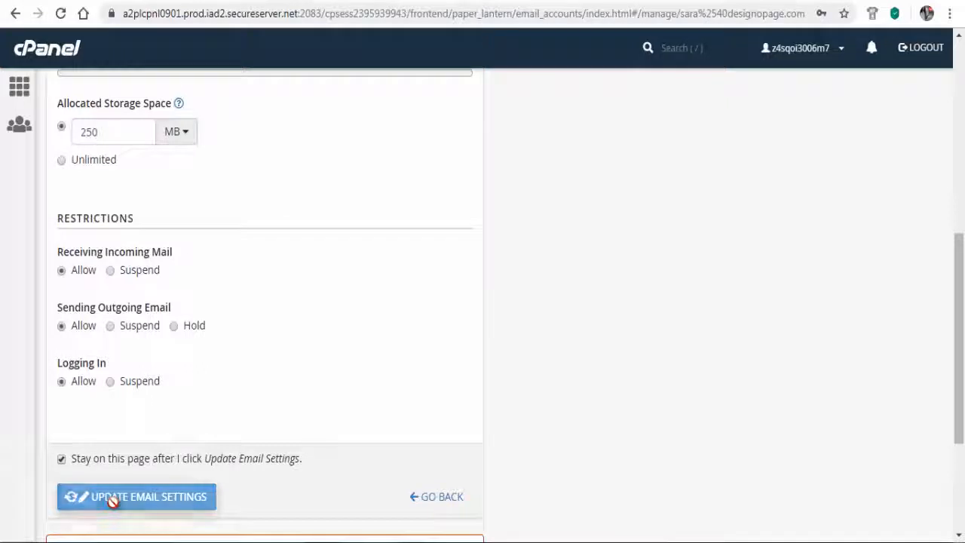
{"action": "left_click", "coordinate": [135, 496]}
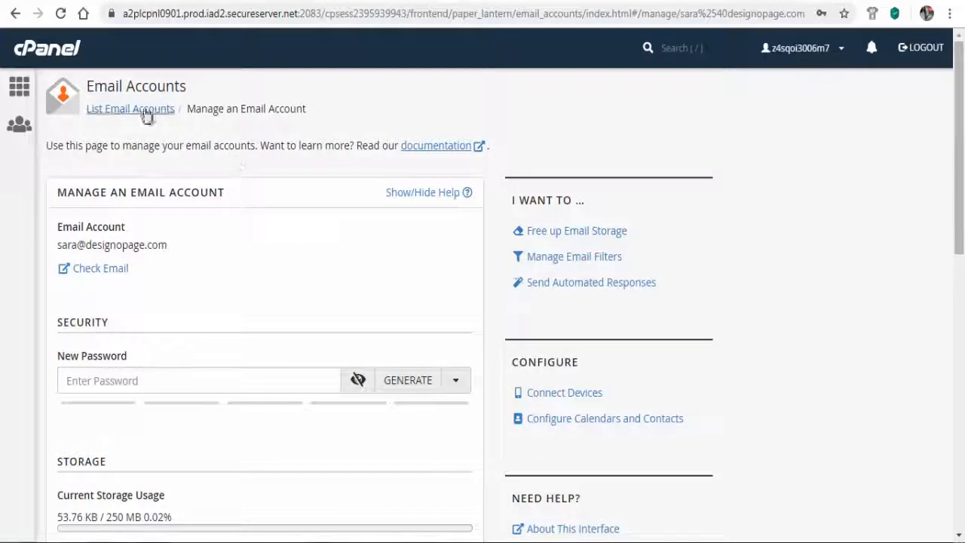
Step: Select the new designopage.com mailbox again and reach its delete option
{"action": "left_click", "coordinate": [130, 108]}
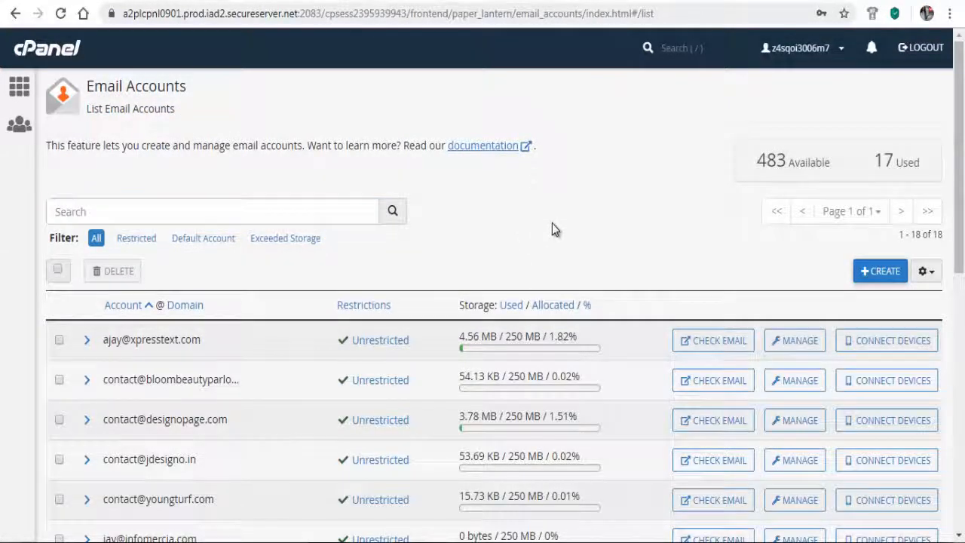
{"action": "scroll", "scroll_direction": "down", "scroll_amount": 3}
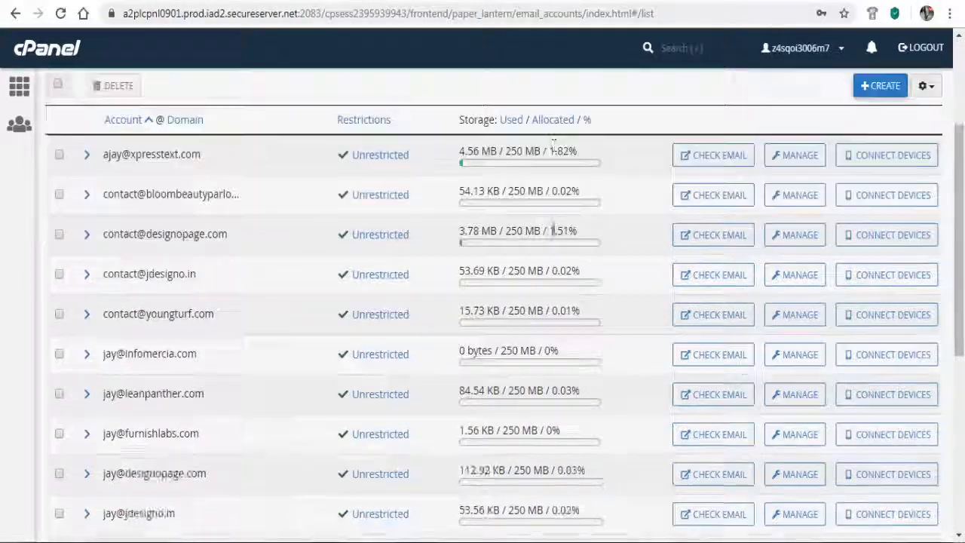
{"action": "scroll", "scroll_direction": "down", "scroll_amount": 3}
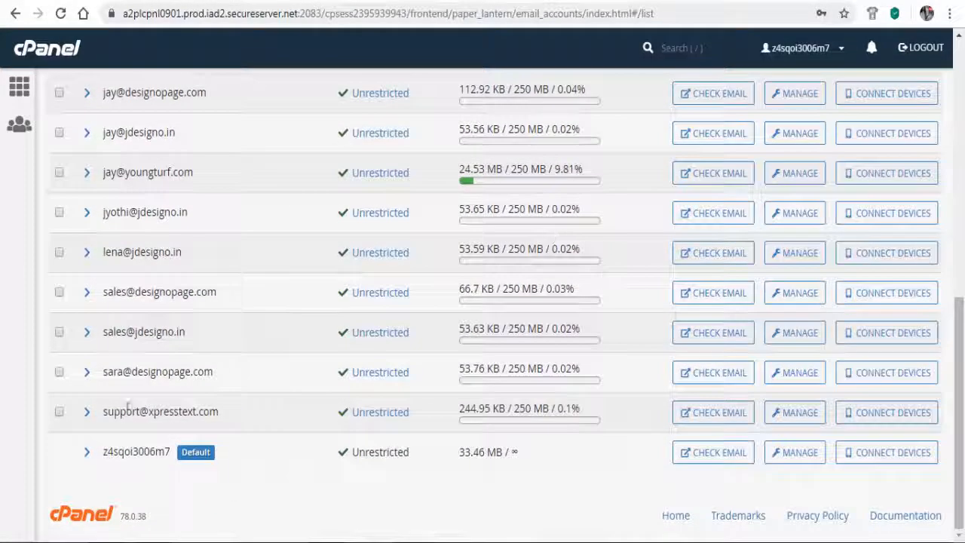
{"action": "left_click", "coordinate": [59, 371]}
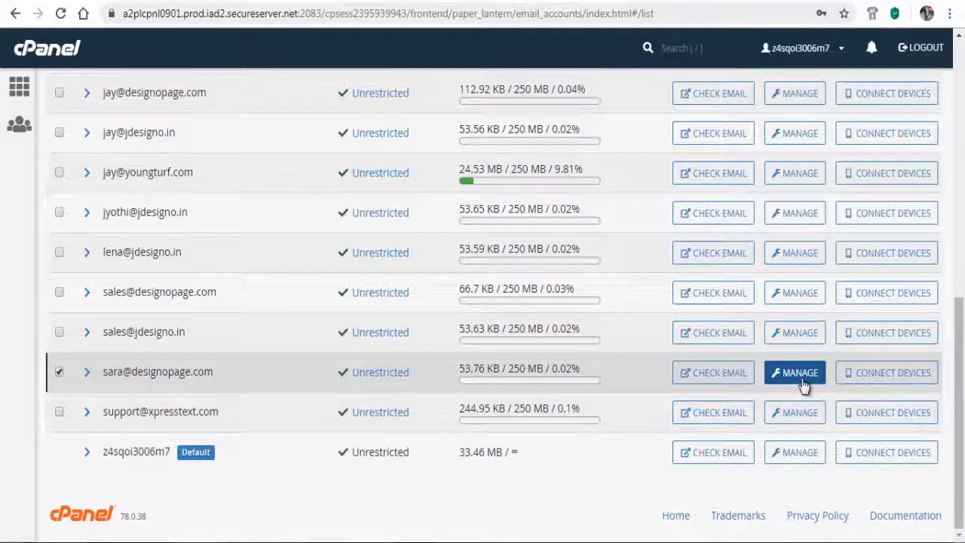
{"action": "left_click", "coordinate": [793, 372]}
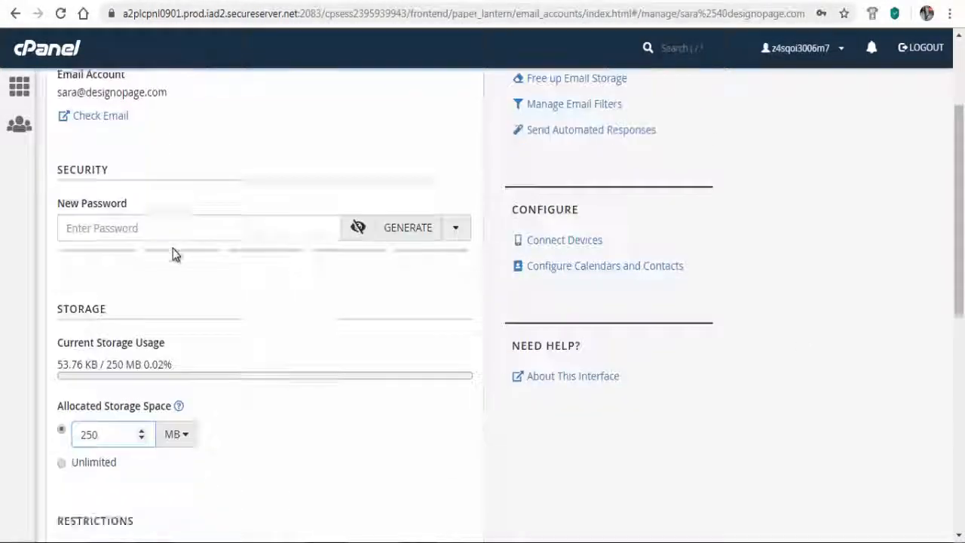
{"action": "scroll", "scroll_direction": "down", "scroll_amount": 3}
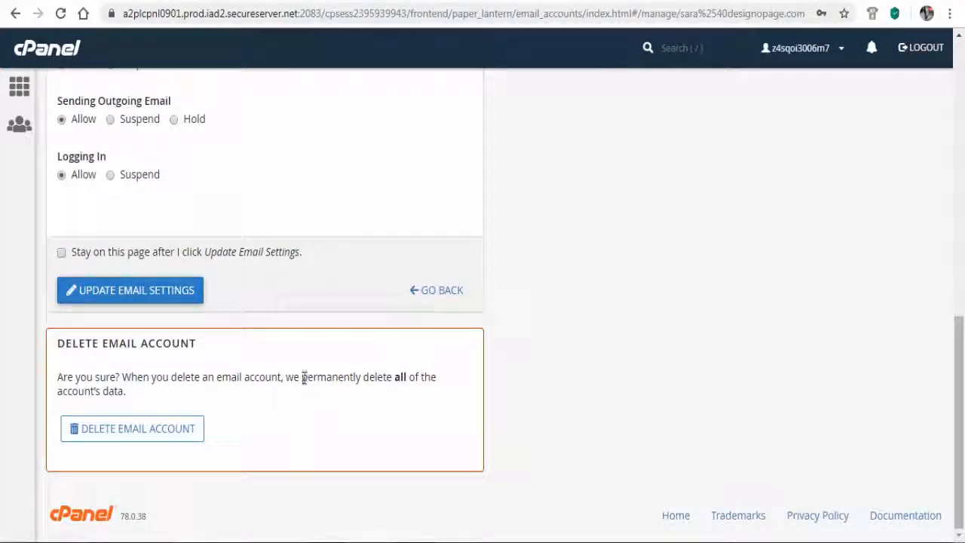
{"action": "mouse_move", "coordinate": [133, 428]}
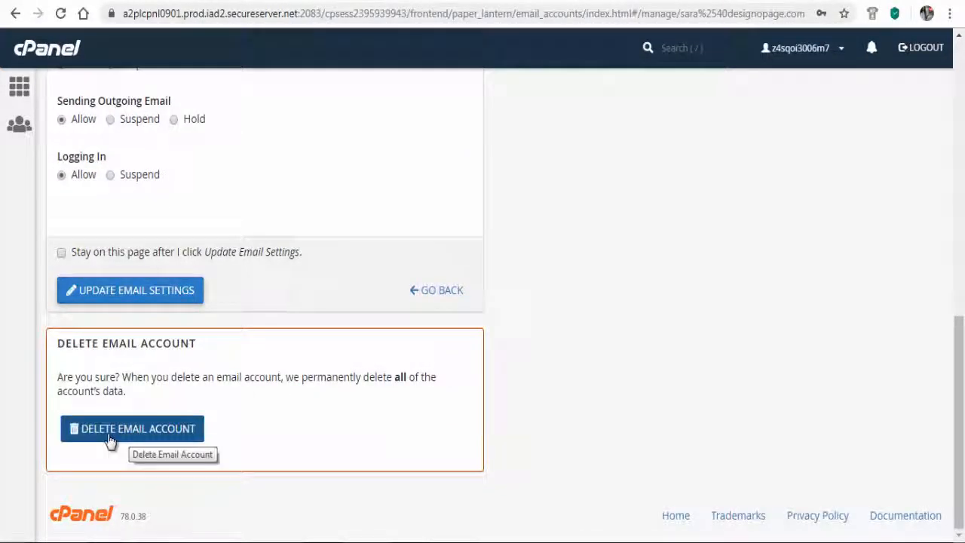
Step: Delete the email account permanently and confirm the deletion prompt
{"action": "left_click", "coordinate": [131, 428]}
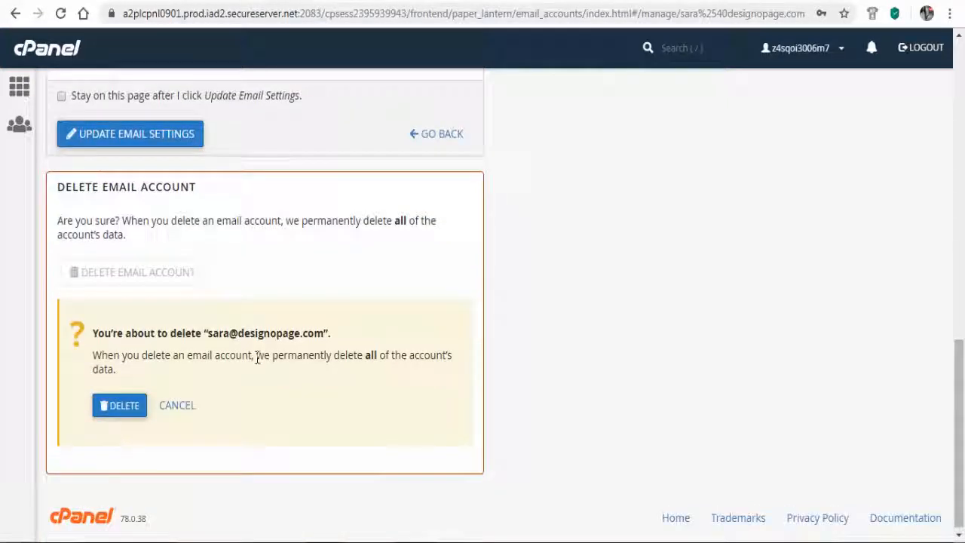
{"action": "left_click_drag", "start_coordinate": [256, 354], "coordinate": [117, 368]}
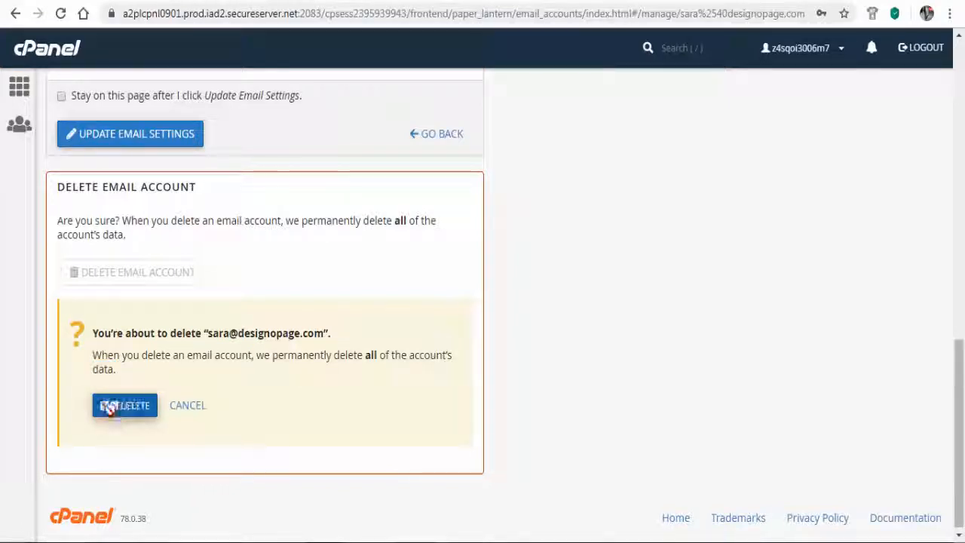
{"action": "left_click", "coordinate": [124, 404]}
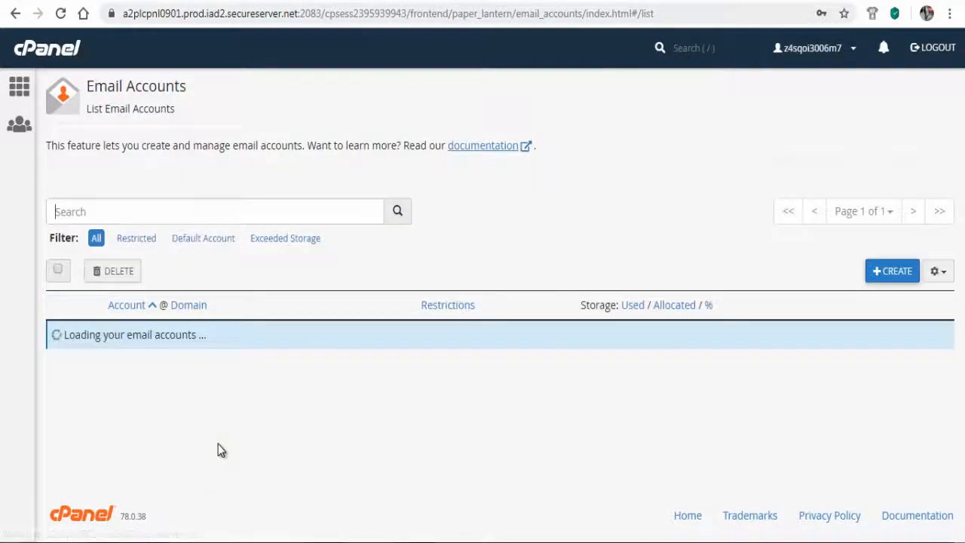